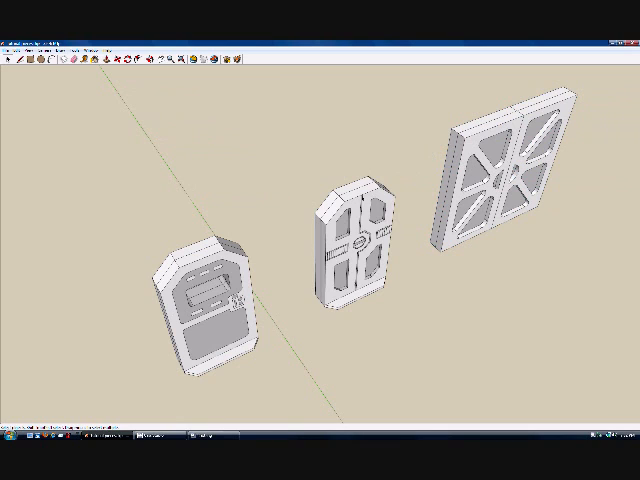
Select the combined group holding the first two doors.
click(360, 255)
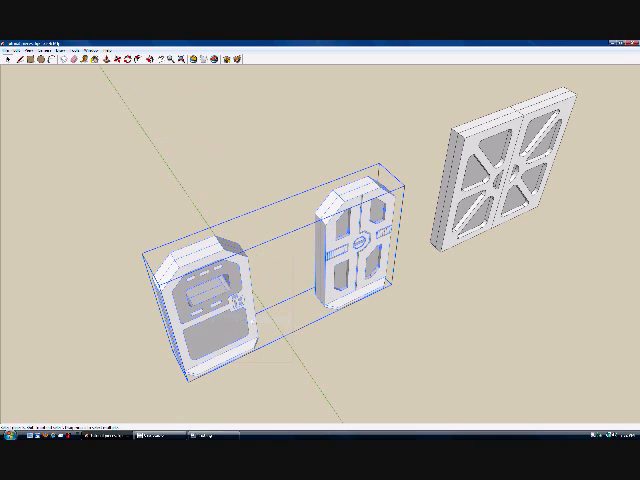
mouse_move(358, 328)
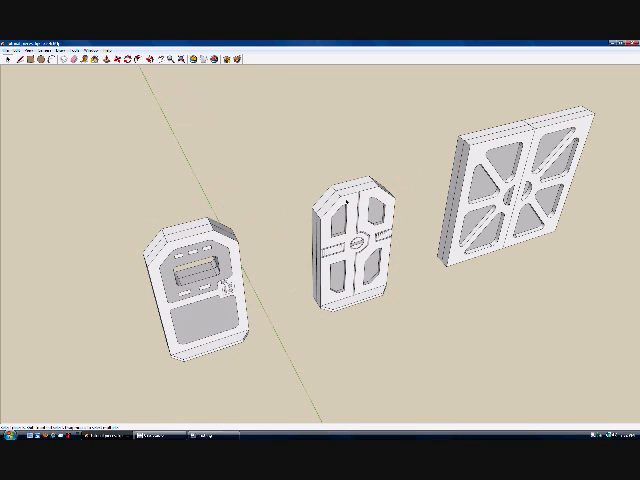
Group the middle door geometry on its own, then deselect it.
right_click(350, 250)
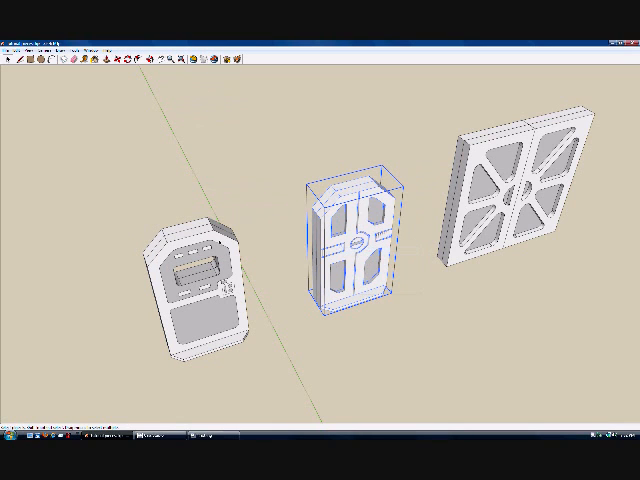
right_click(200, 275)
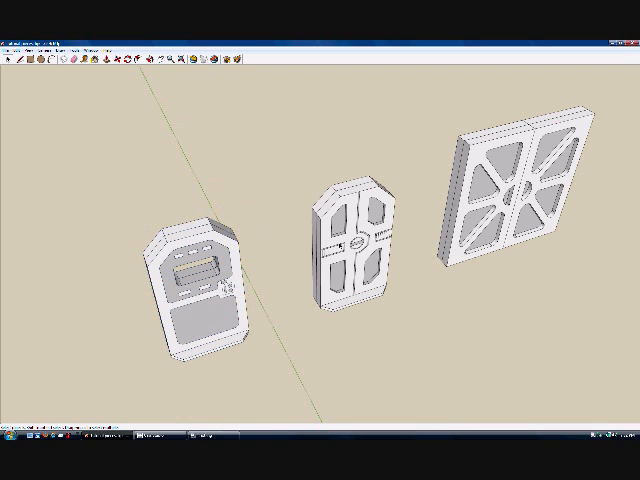
click(510, 200)
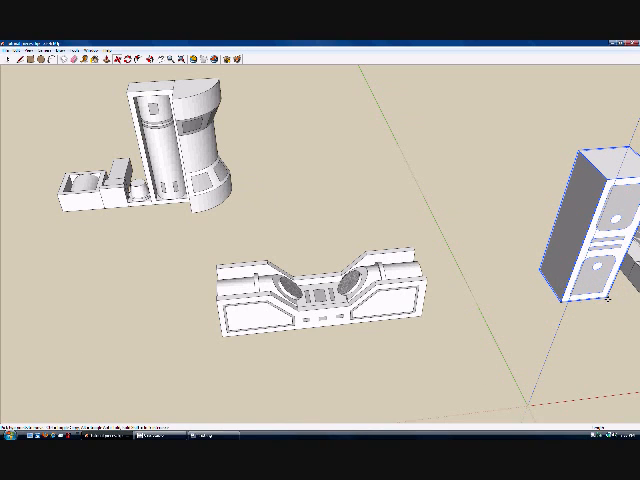
Drag a door frame piece into place to complete the frame.
drag(585, 230, 205, 265)
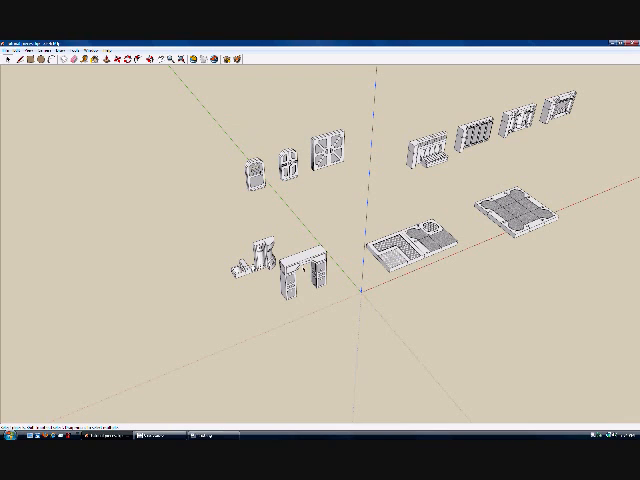
Select the assembled door frame and bring the shower column and base into close view.
click(307, 275)
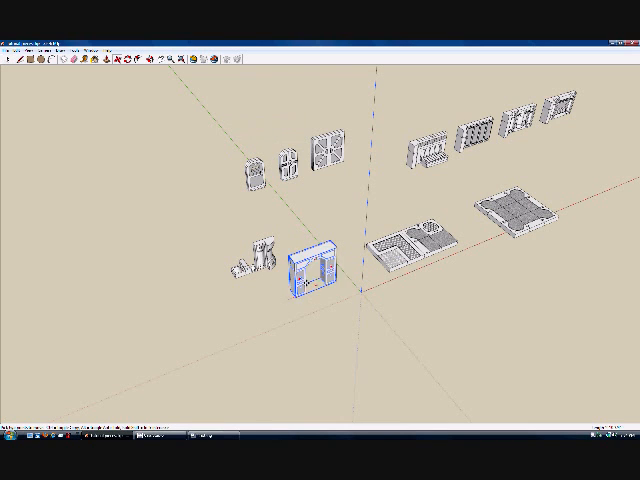
drag(315, 280, 365, 140)
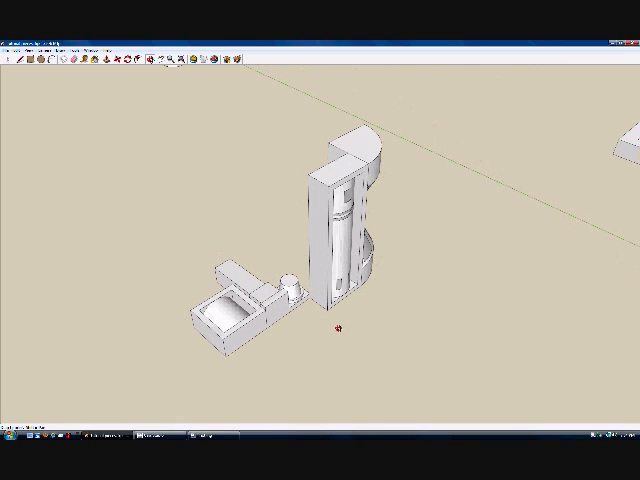
Join the two shower column halves into one rounded body beside the base.
click(340, 230)
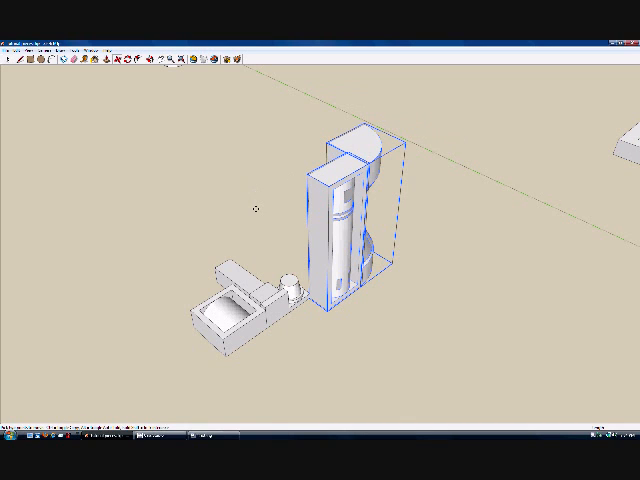
mouse_move(190, 329)
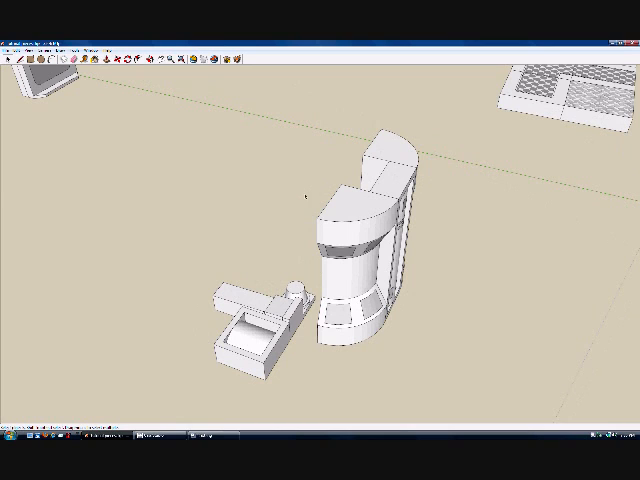
click(255, 300)
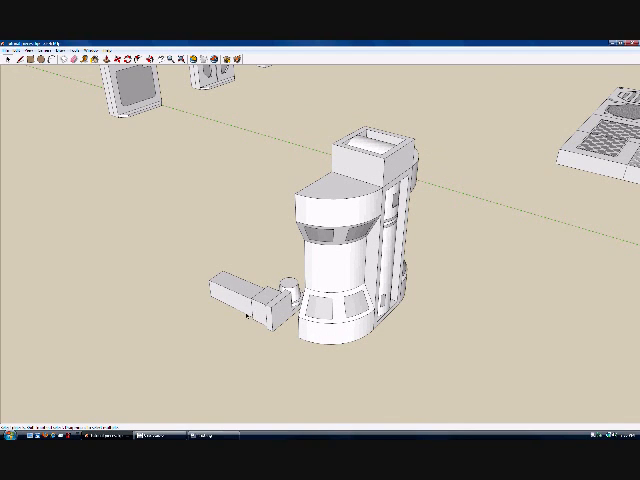
Move the elongated arm block across the top of the shower column.
click(245, 295)
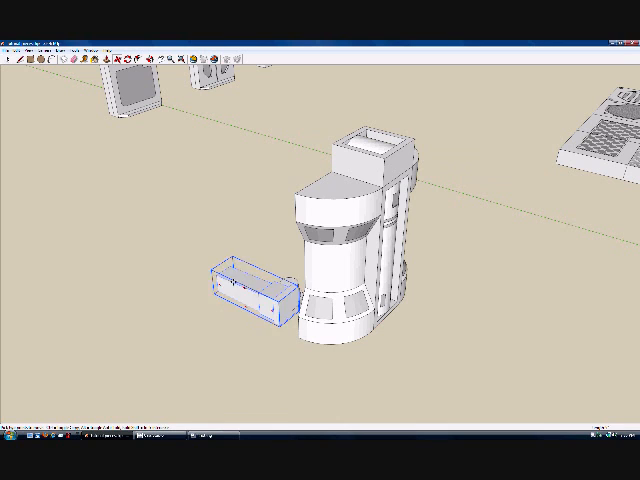
drag(245, 288, 440, 185)
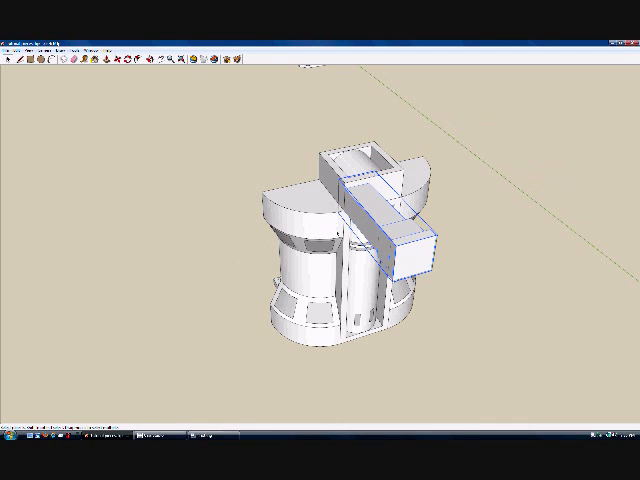
scroll(up, 3)
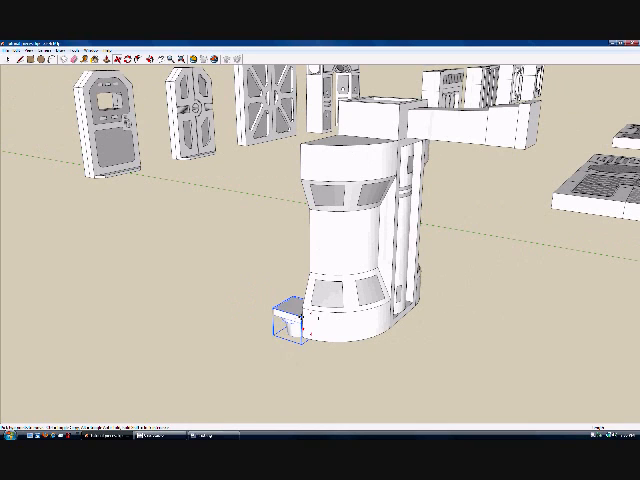
Move the small block up beneath the arm's far end as the shower head.
drag(290, 320, 505, 165)
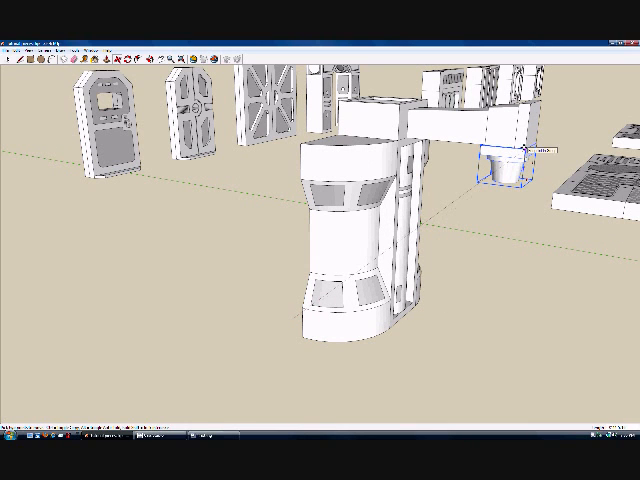